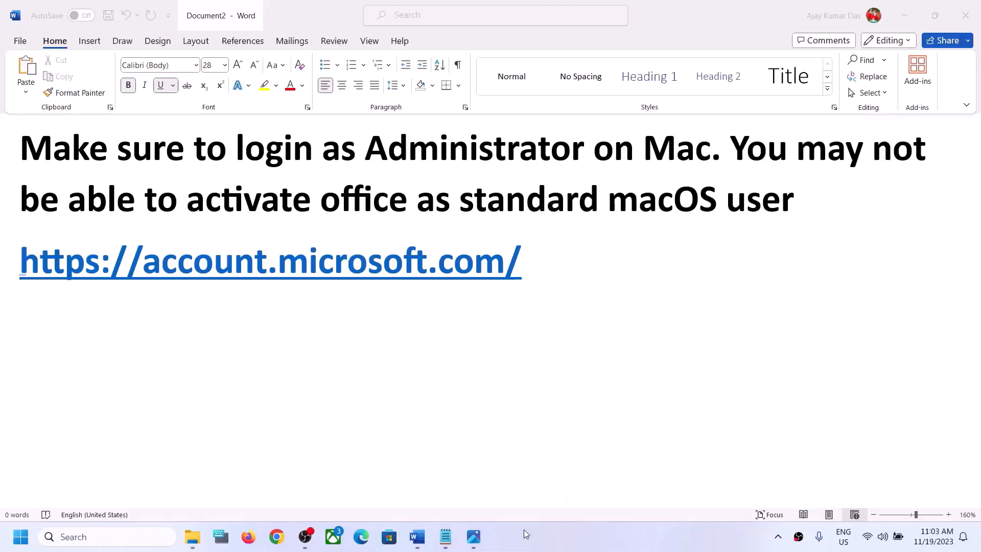
click(473, 536)
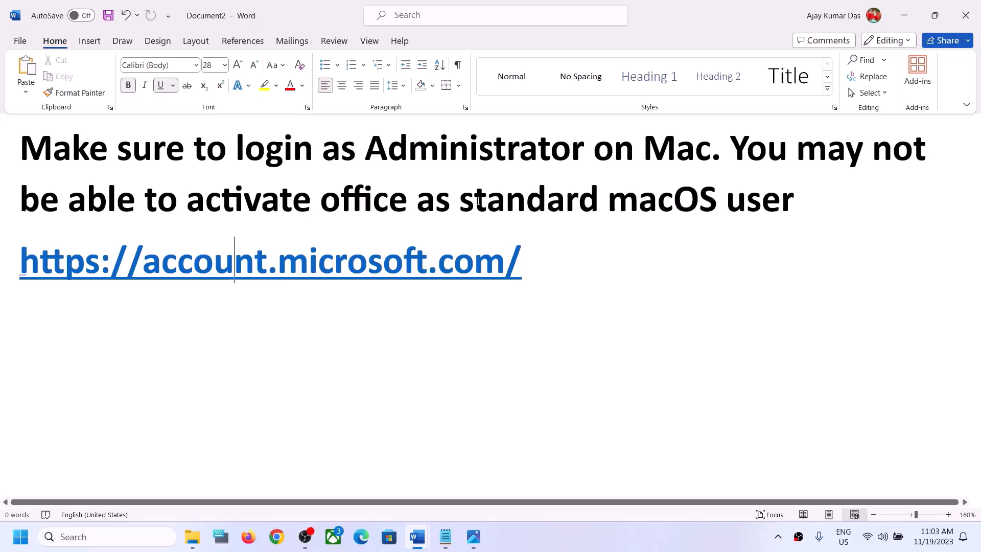
double_click(527, 199)
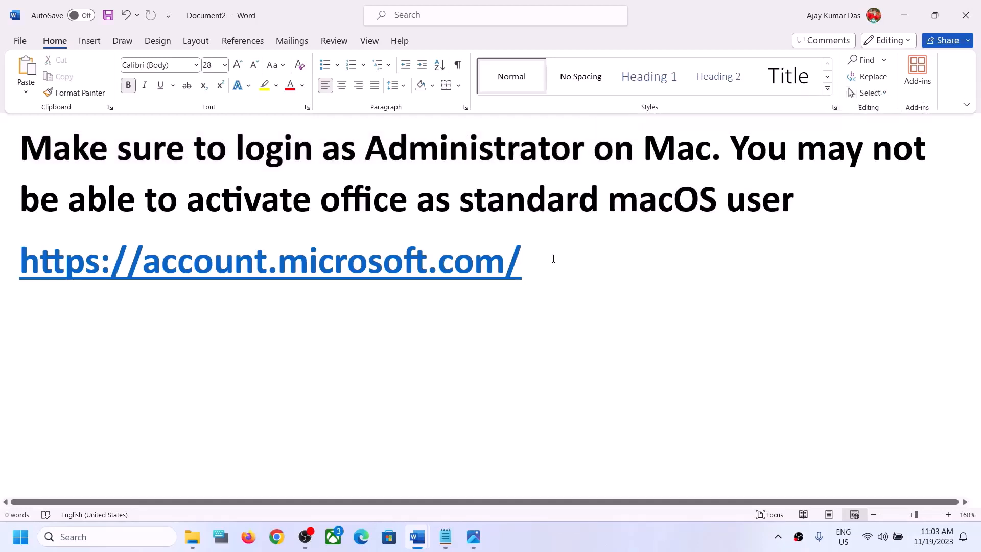
triple_click(269, 262)
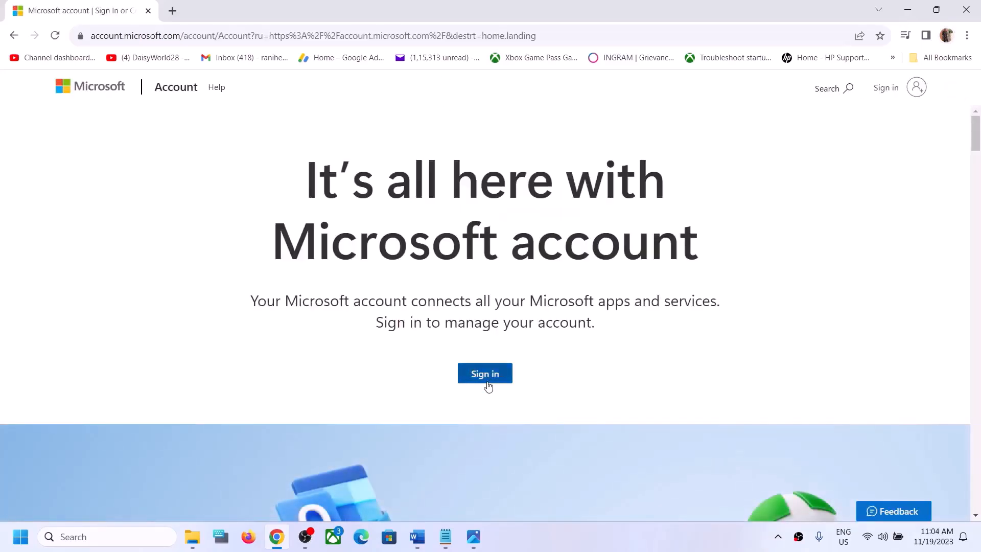
Sign in with the account email and go to the Your info profile page.
click(484, 374)
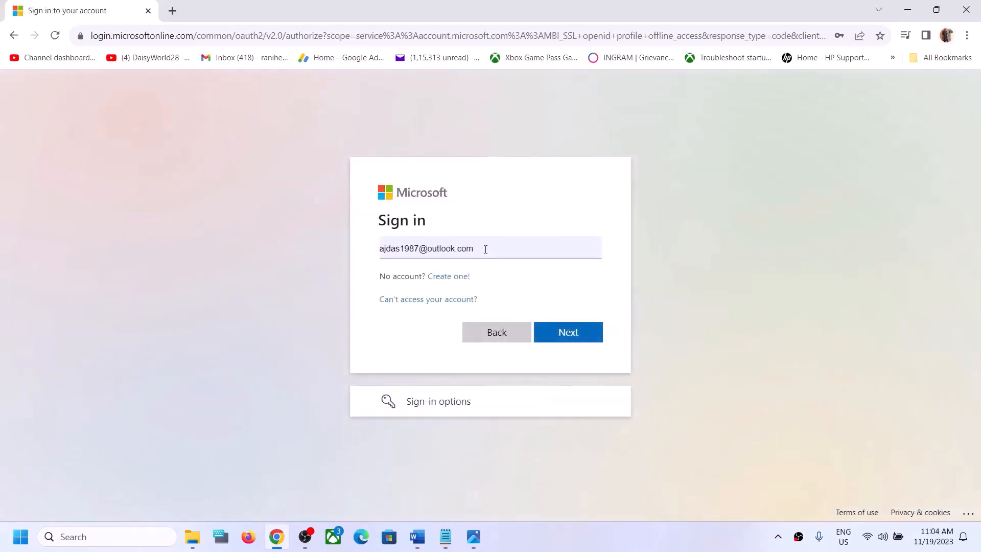
click(567, 332)
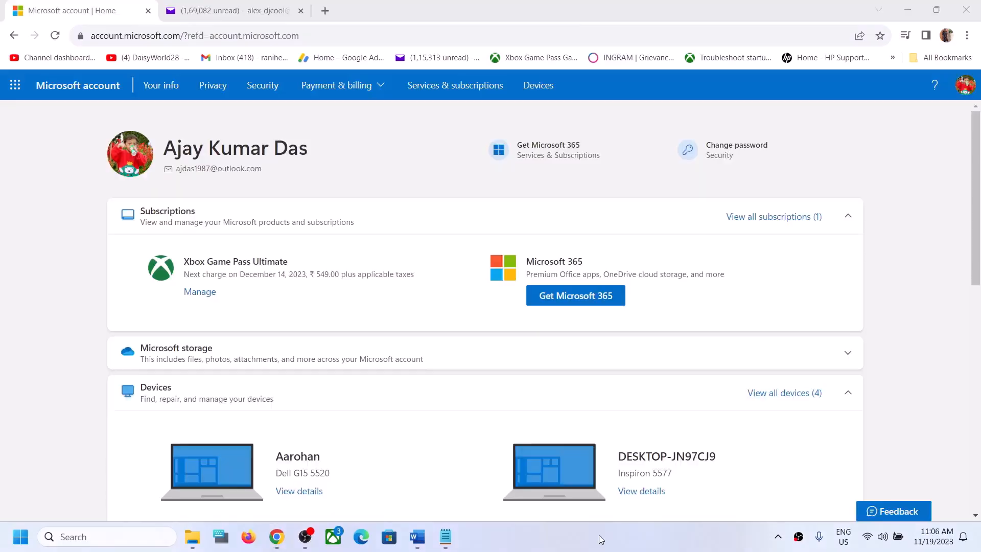
mouse_move(160, 74)
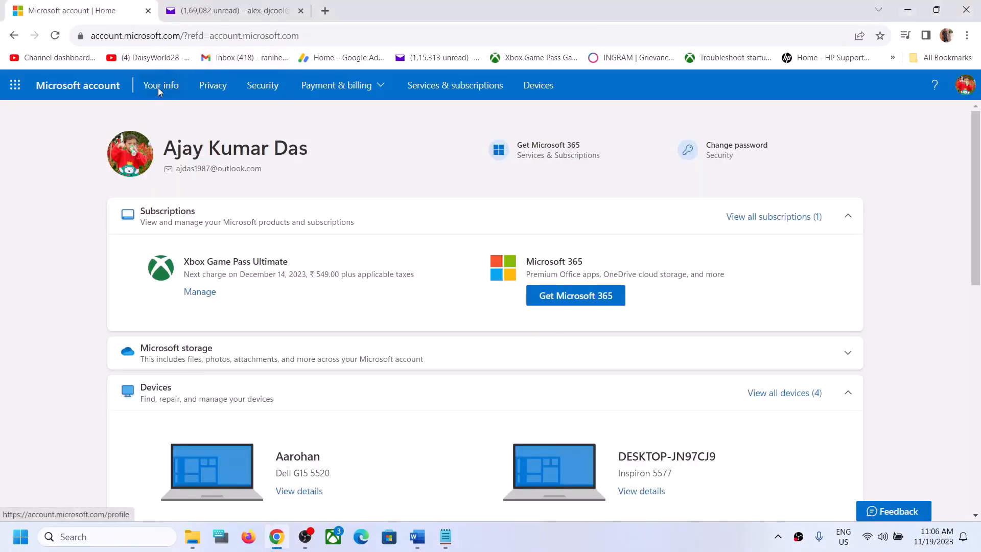
click(161, 85)
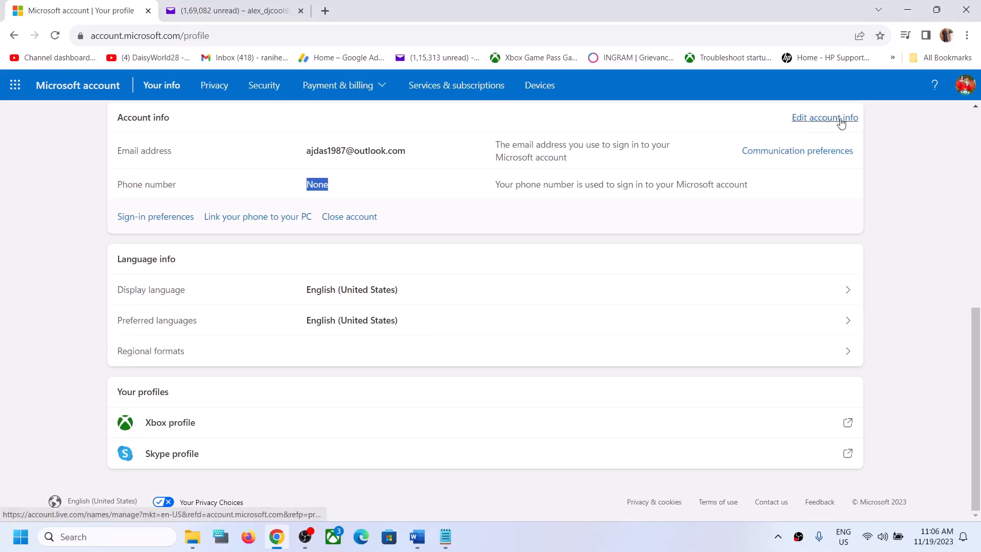
Add a phone number alias under Manage sign-in and verify it with the texted code.
click(825, 117)
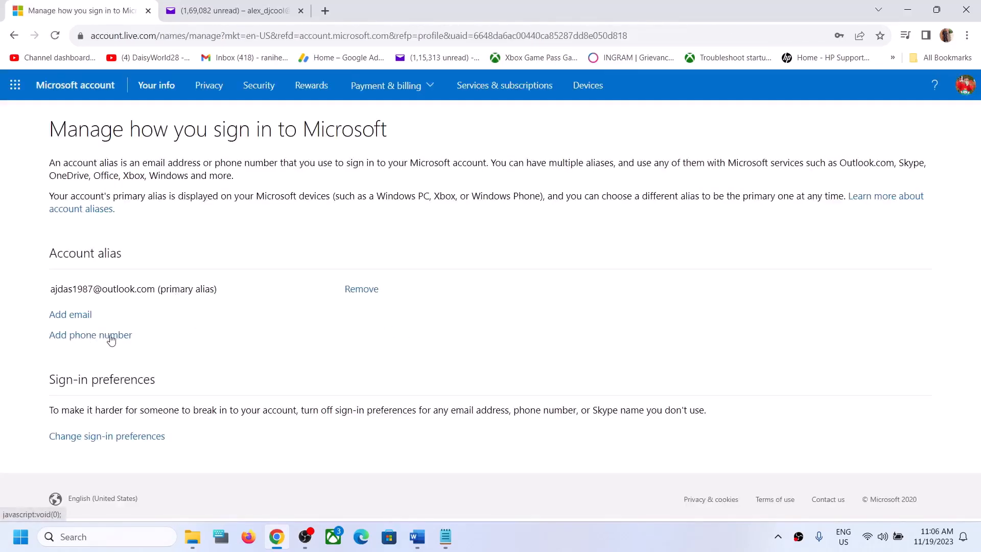
click(90, 334)
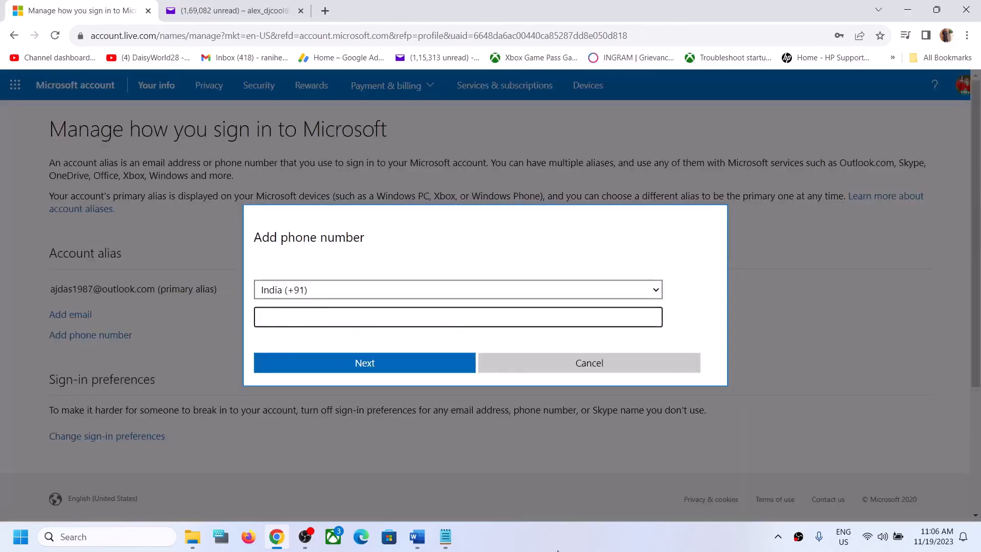
click(364, 363)
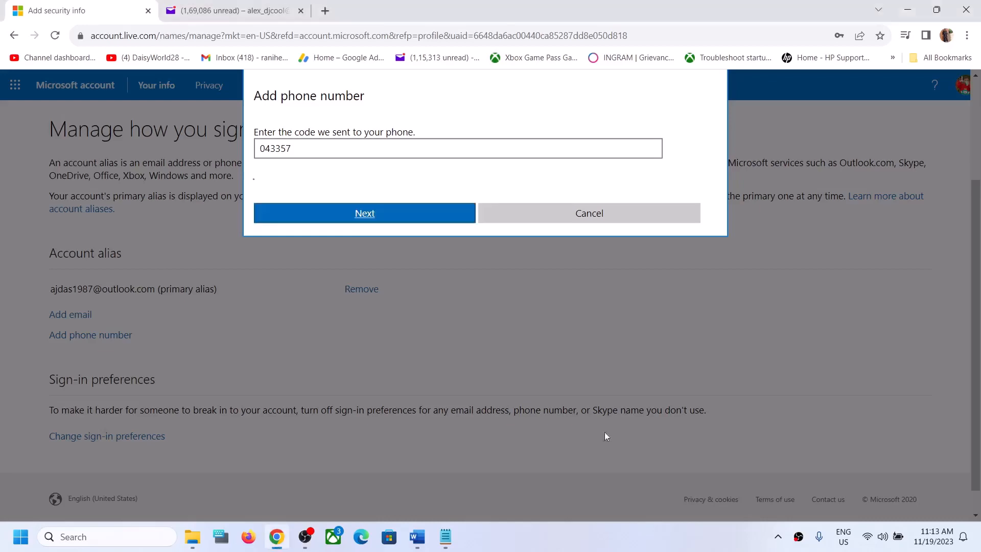
click(364, 213)
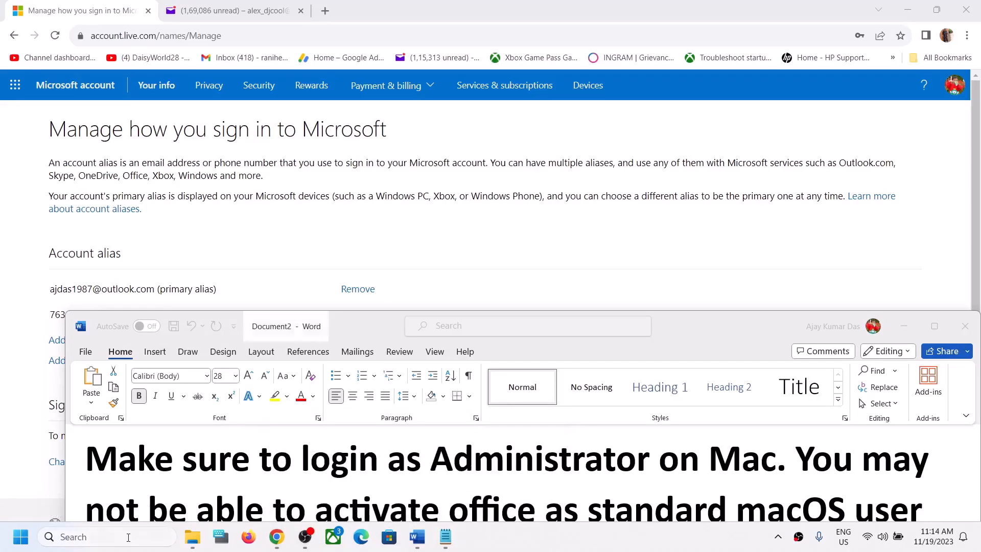
mouse_move(73, 537)
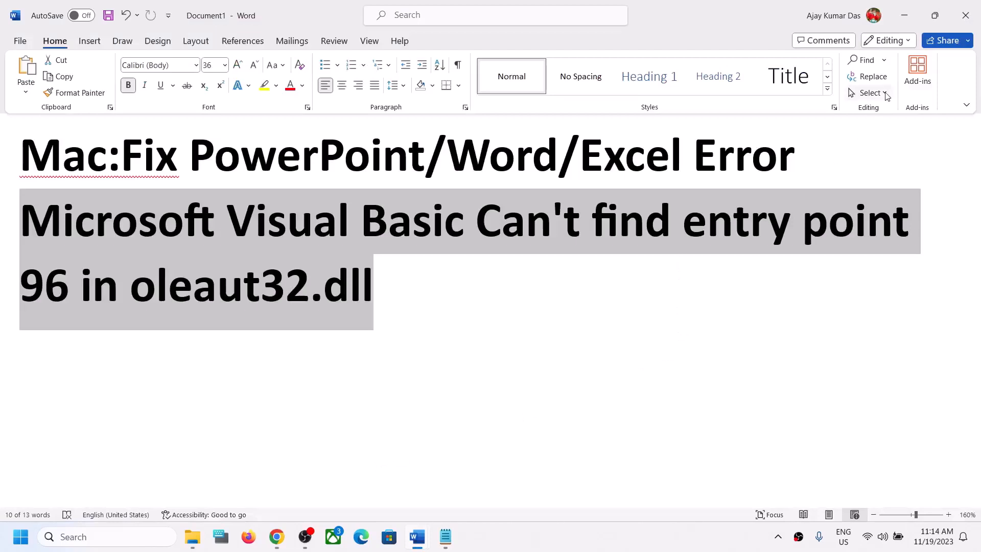
mouse_move(873, 15)
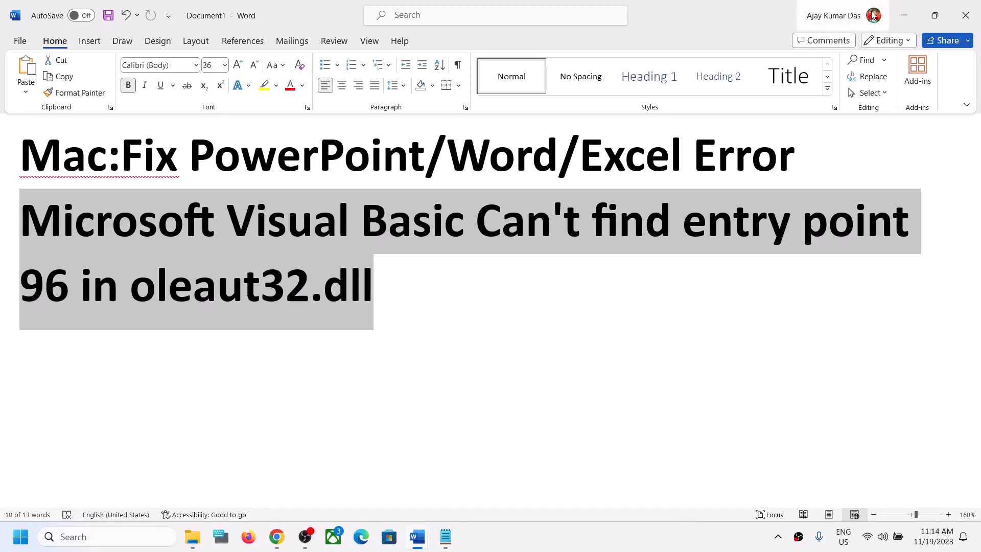
mouse_move(873, 15)
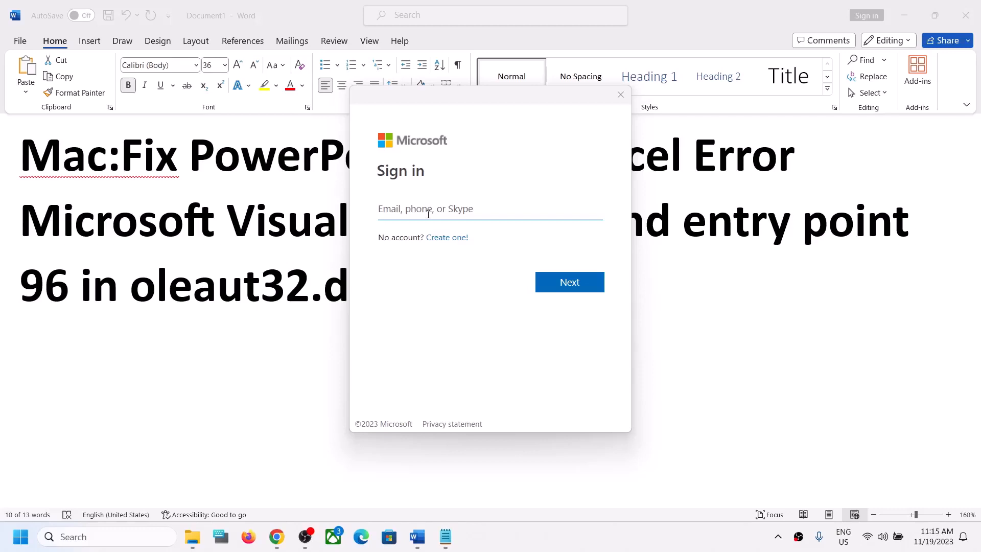
mouse_move(586, 544)
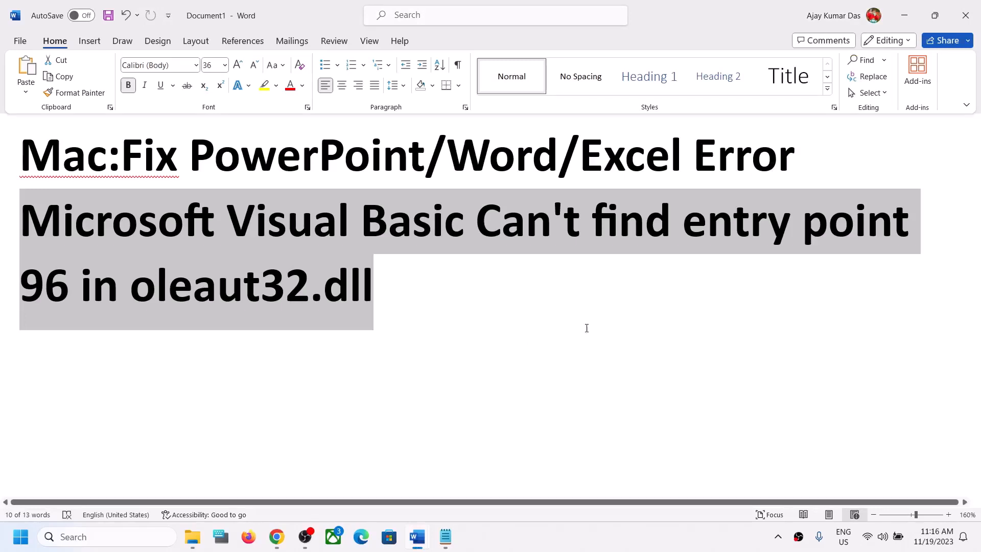
mouse_move(505, 441)
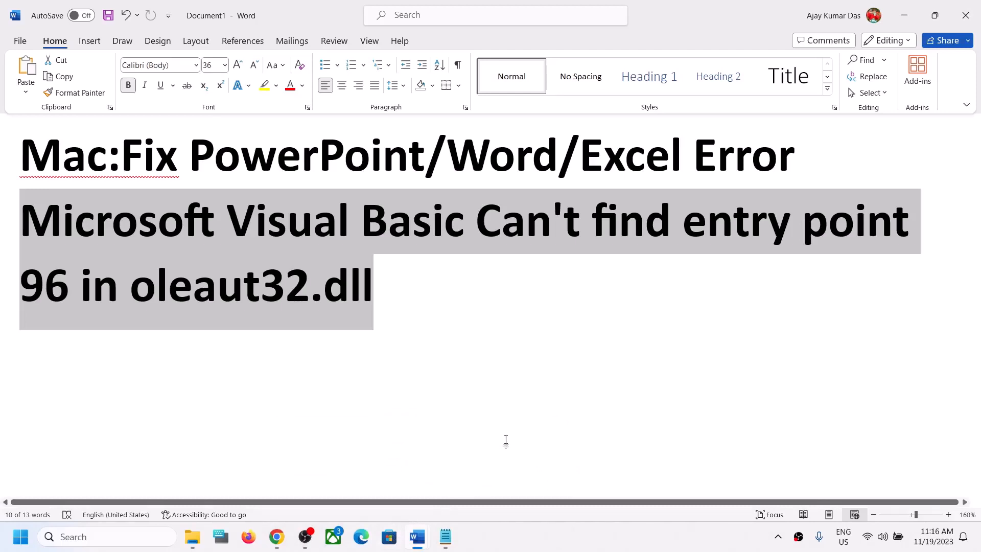